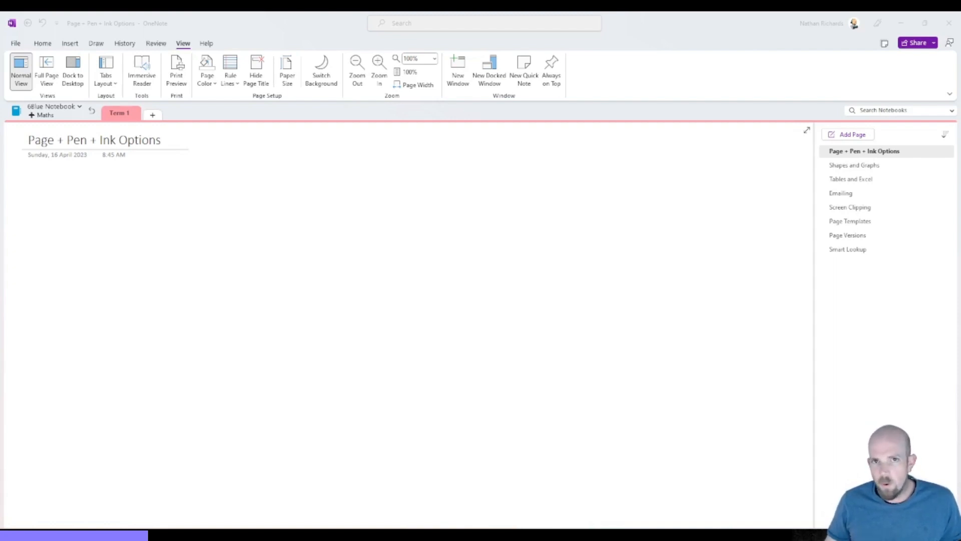
mouse_move(740, 176)
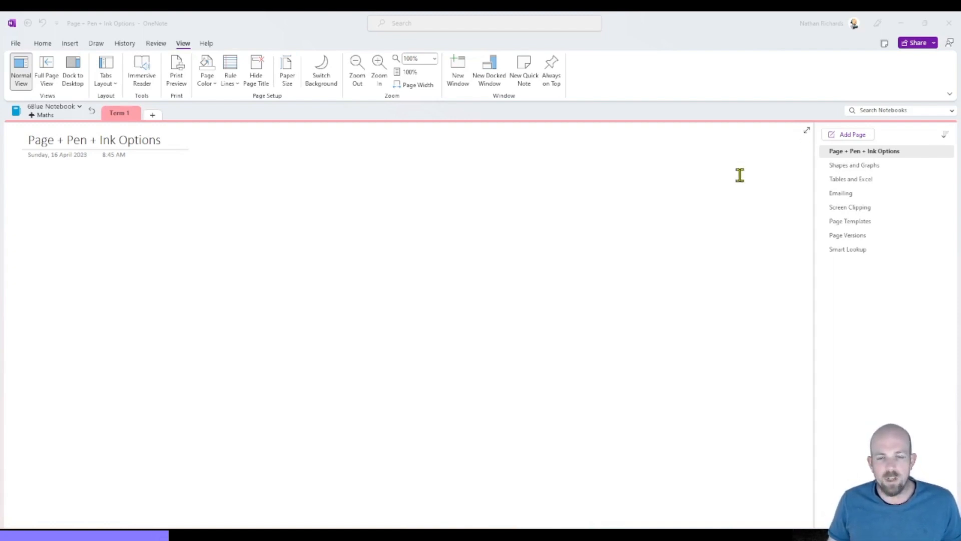
mouse_move(665, 177)
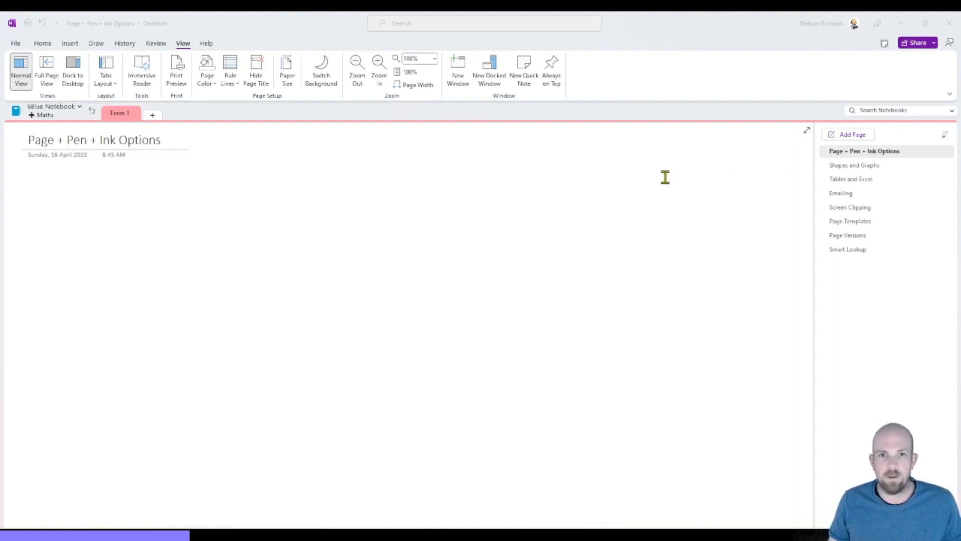
mouse_move(666, 224)
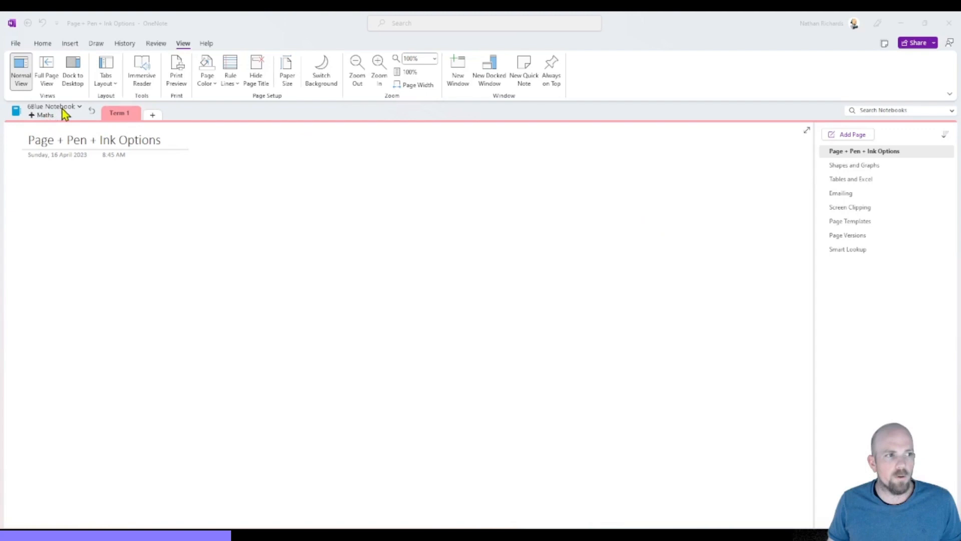
Step: Collapse the ribbon by double-clicking the View tab so only tab names remain
left_click(54, 107)
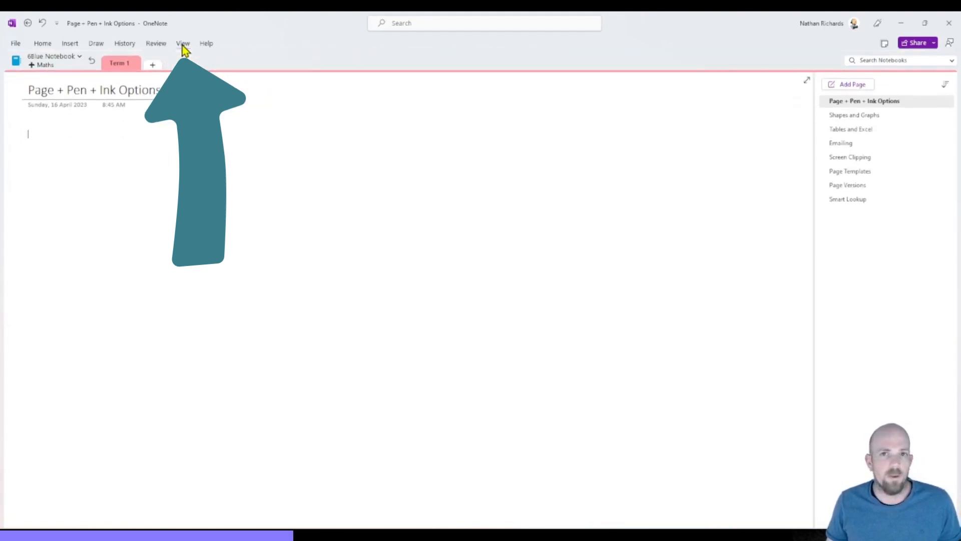
Step: Set View > Tabs Layout to Vertical Tabs
left_click(183, 43)
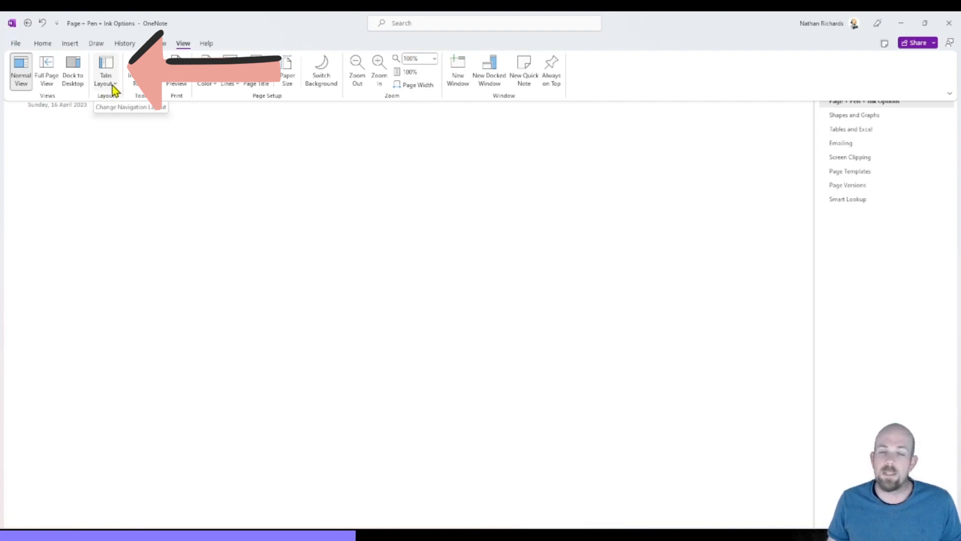
left_click(106, 71)
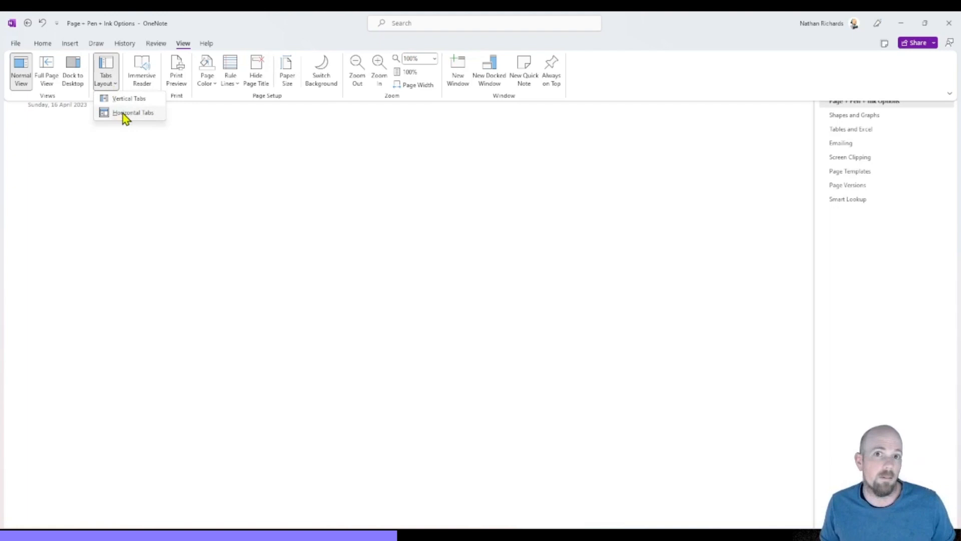
mouse_move(130, 116)
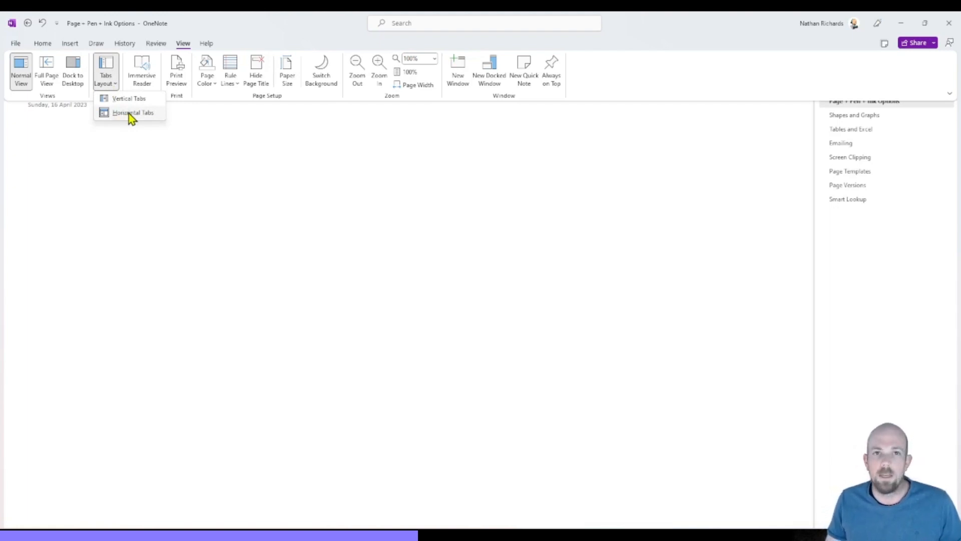
mouse_move(129, 99)
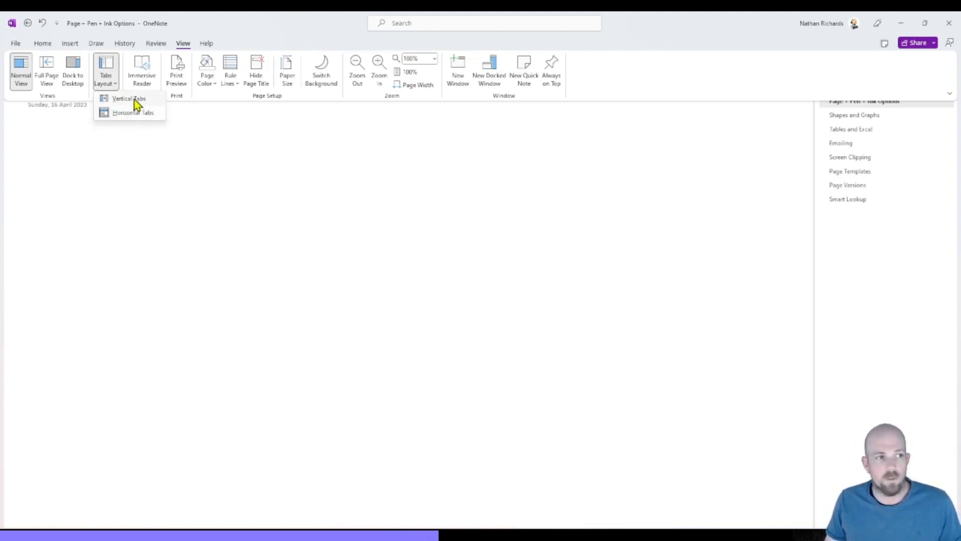
left_click(128, 99)
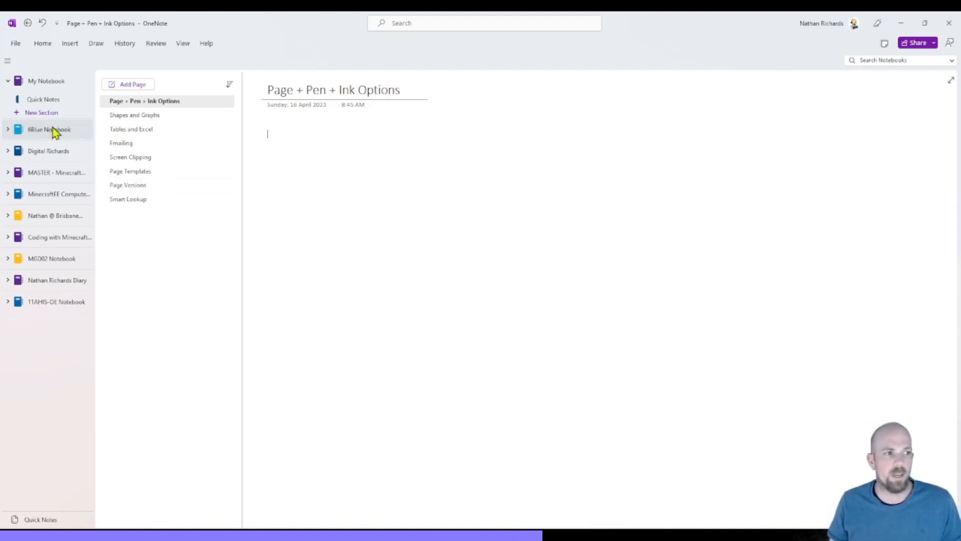
left_click(8, 61)
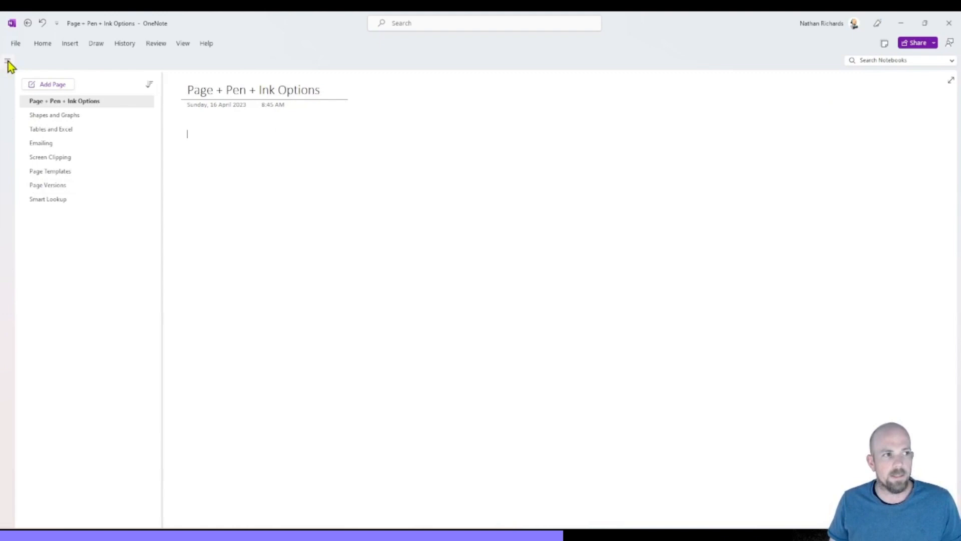
mouse_move(51, 127)
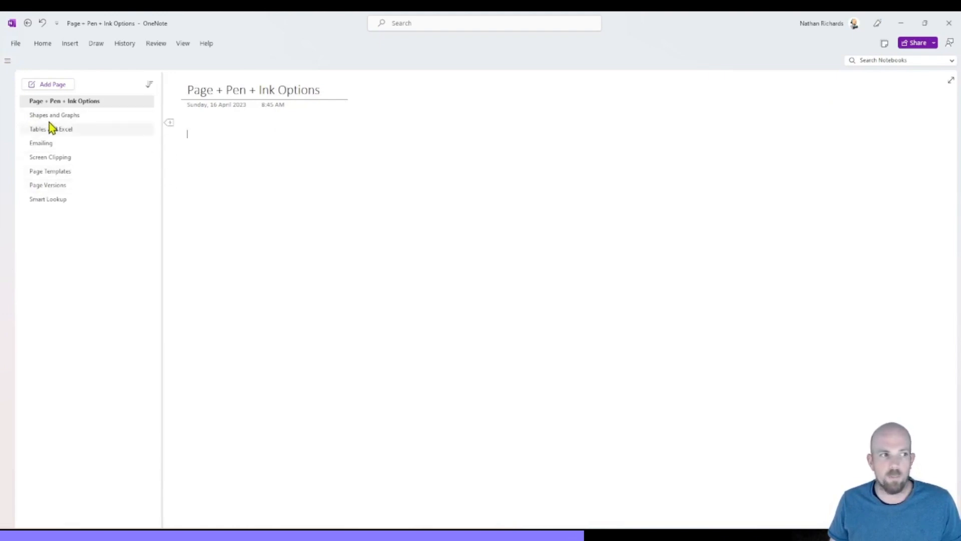
mouse_move(186, 162)
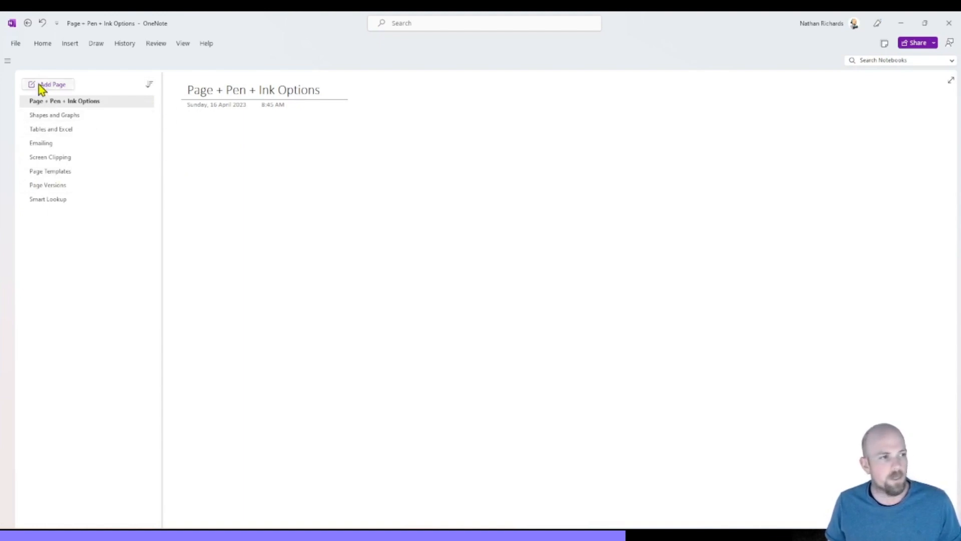
left_click(7, 60)
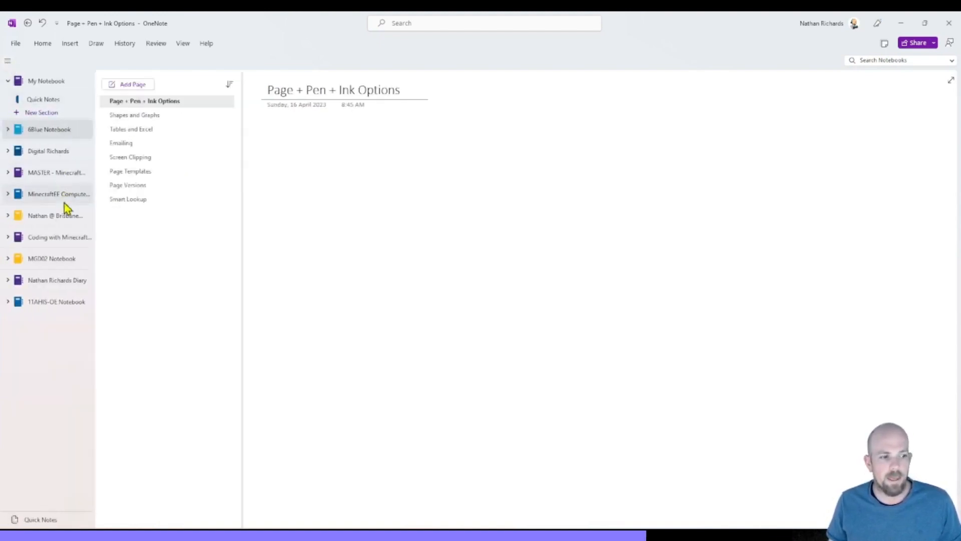
mouse_move(66, 306)
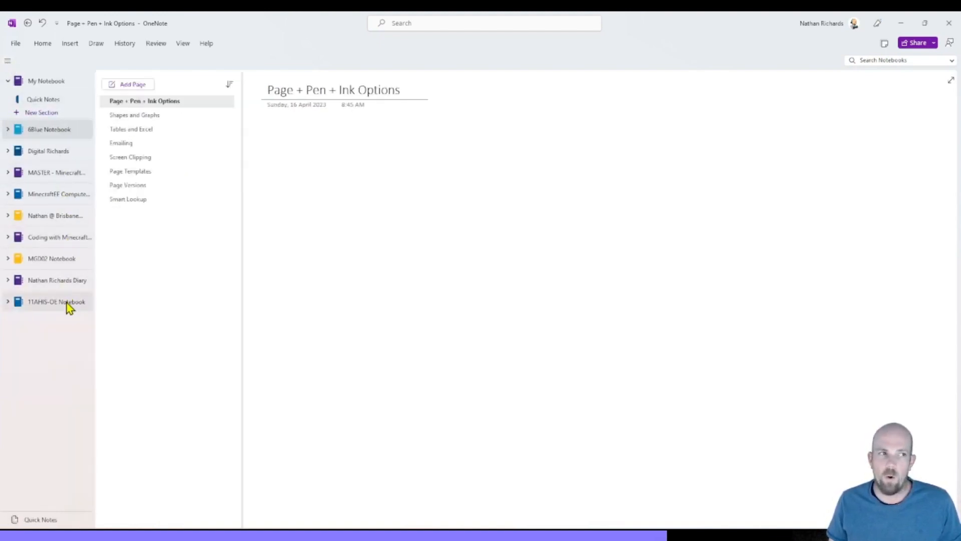
mouse_move(68, 319)
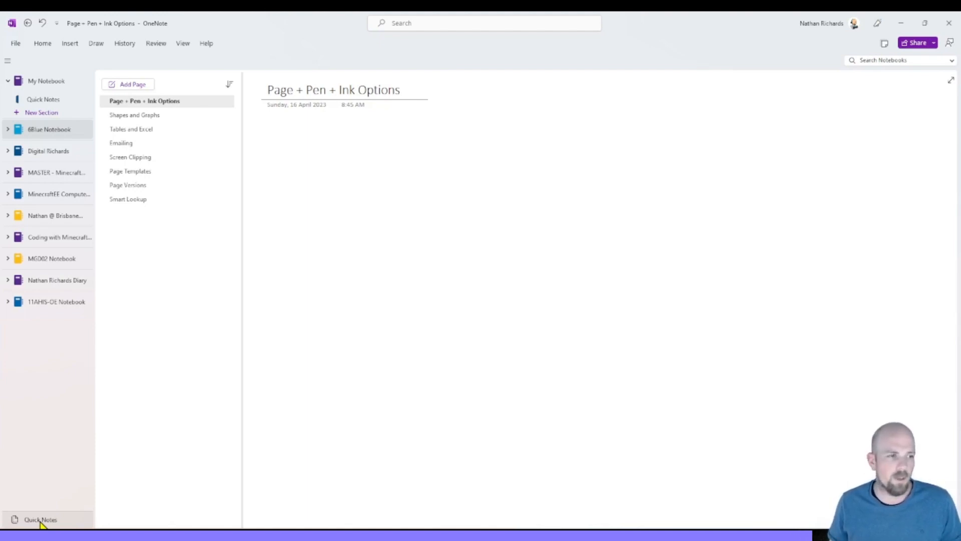
Step: Re-expand the ribbon so the Home formatting, styles and tags stay visible
left_click(127, 84)
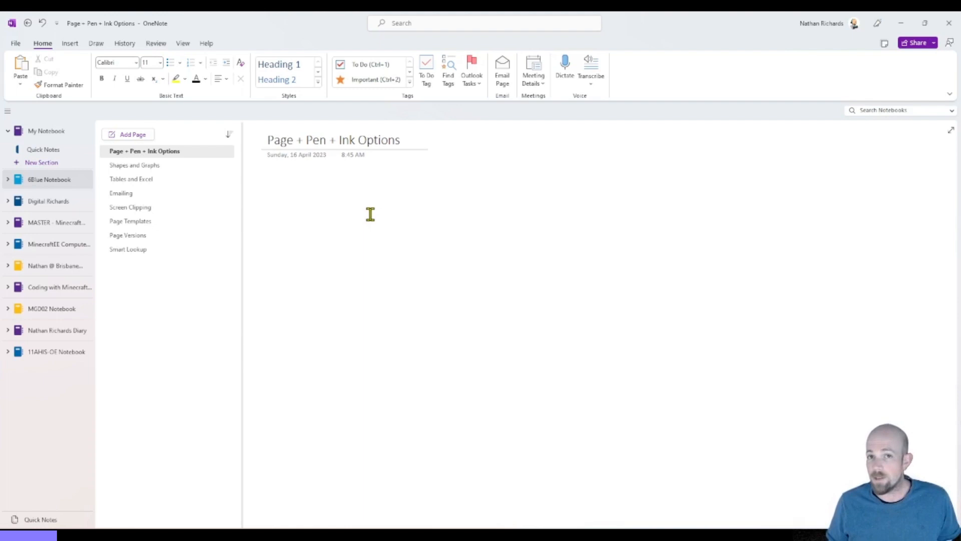
Step: On the Draw tab, show the black pen's colour and thickness dropdown
left_click(267, 184)
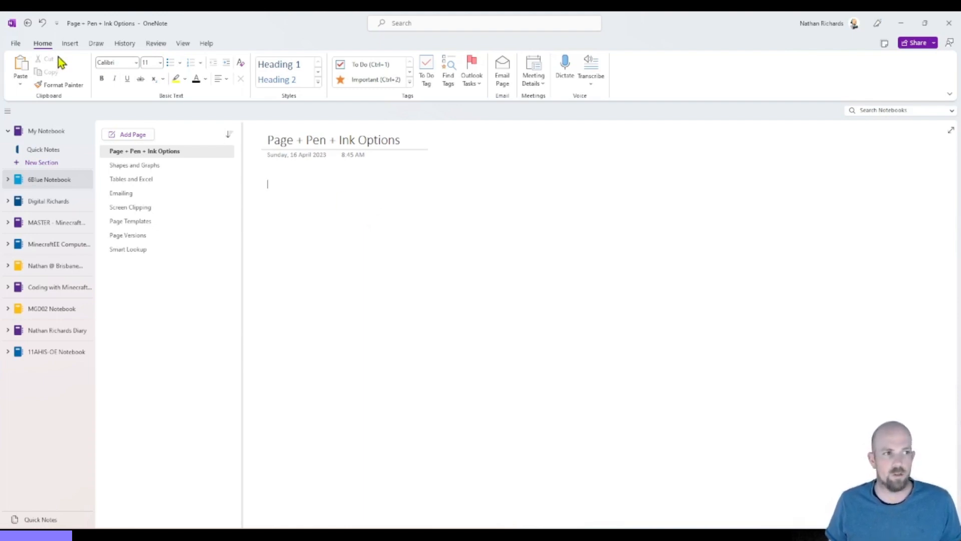
left_click(96, 43)
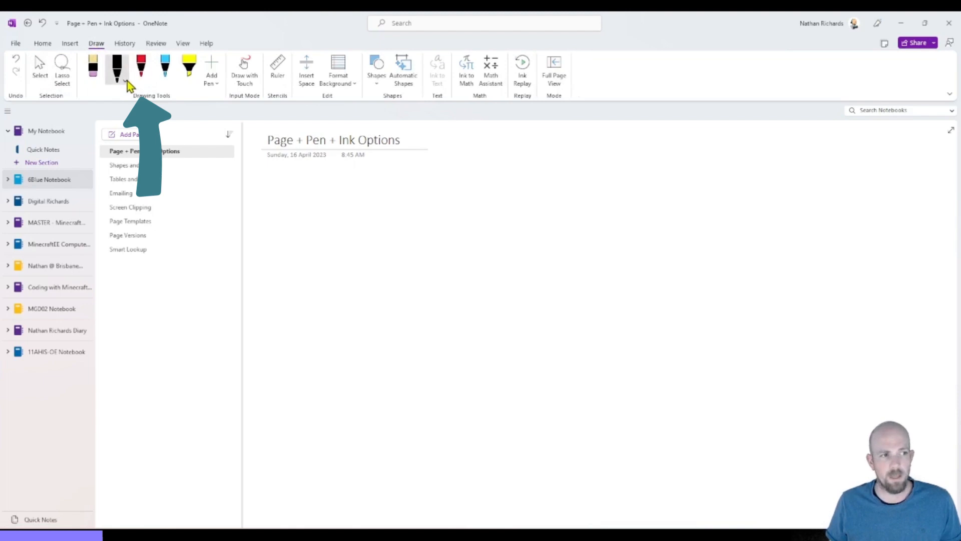
left_click(125, 82)
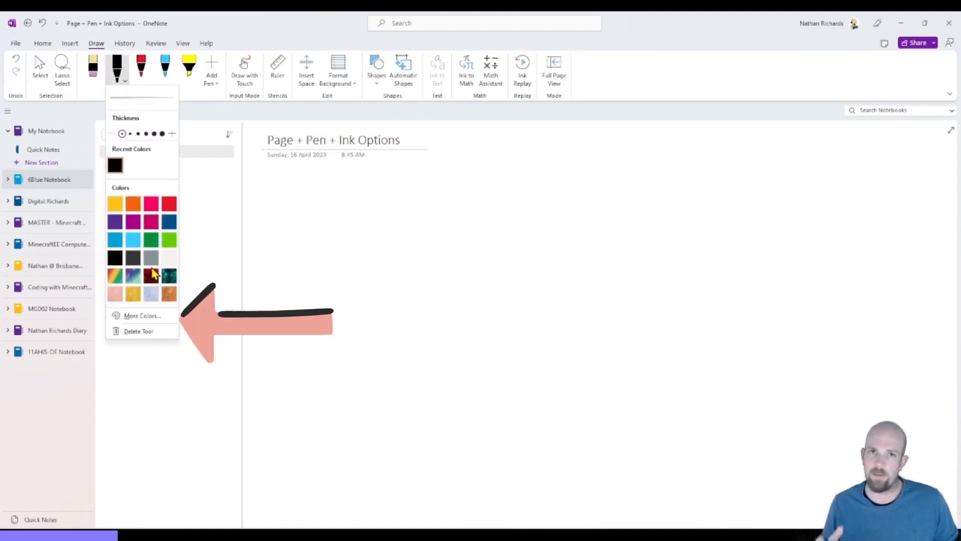
mouse_move(147, 298)
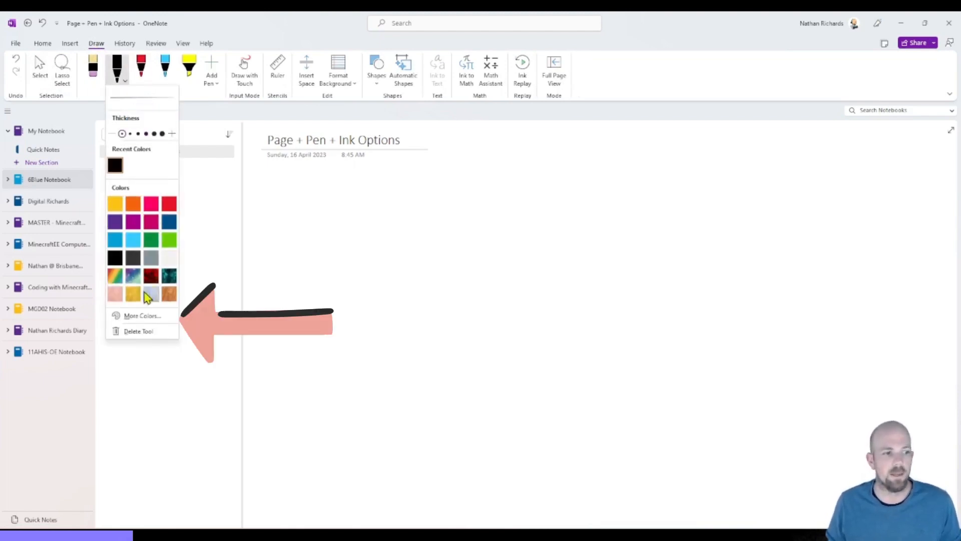
Step: Open More Colors for the black pen and show the Custom RGB picker
left_click(142, 314)
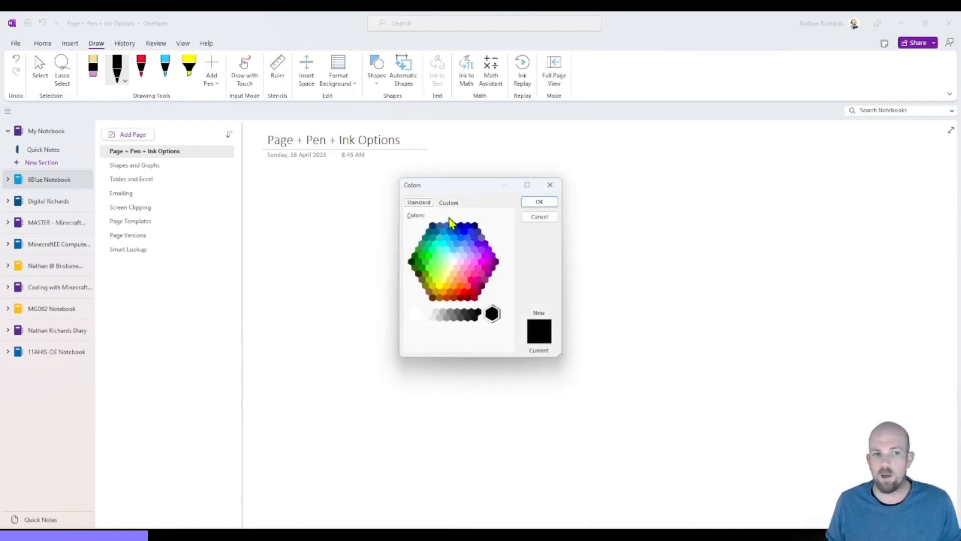
left_click(448, 202)
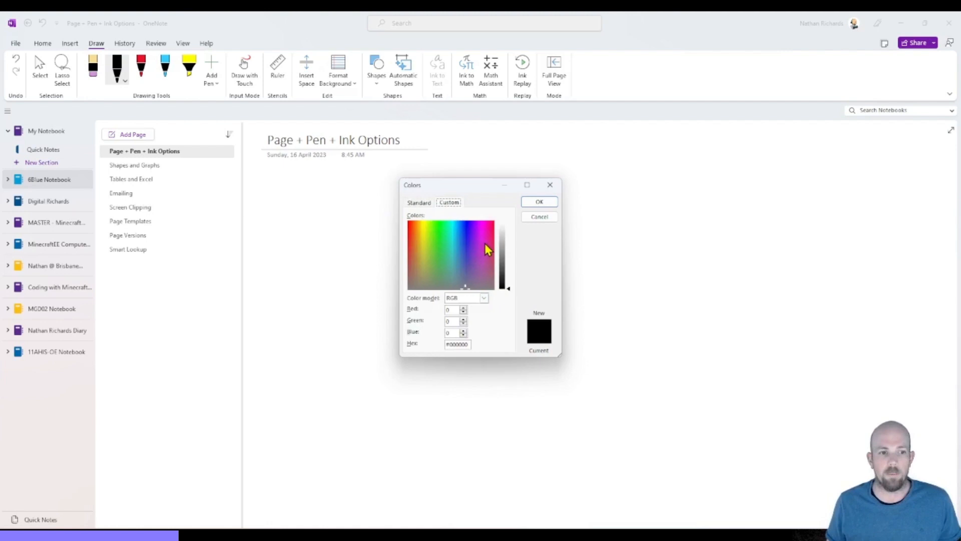
mouse_move(467, 357)
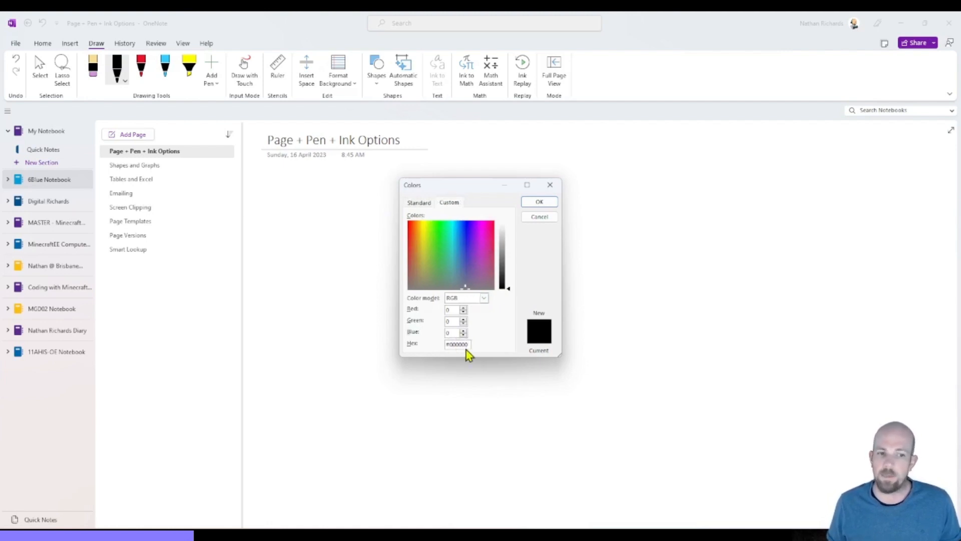
mouse_move(482, 265)
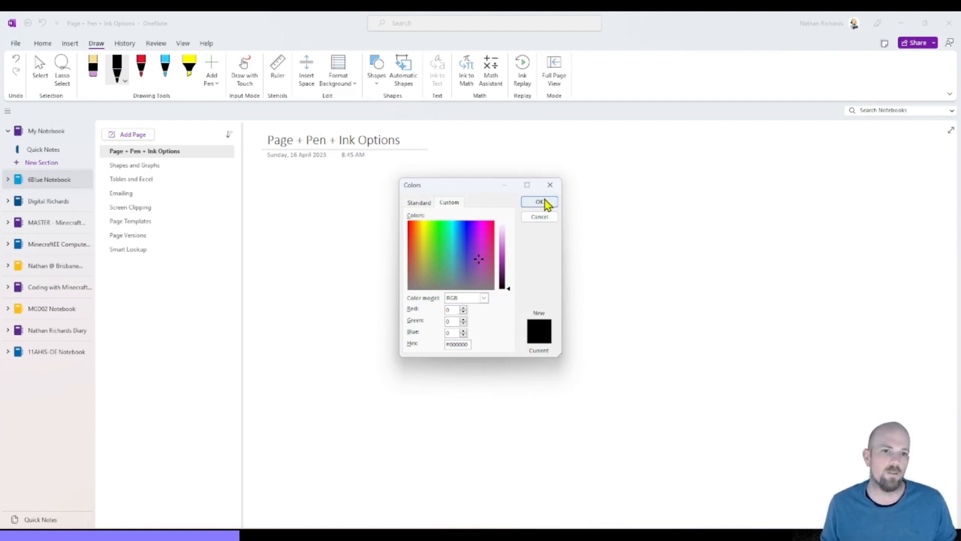
Step: Confirm the pen colour, draw grey, red and light blue strokes, then select the blue stroke
left_click(538, 202)
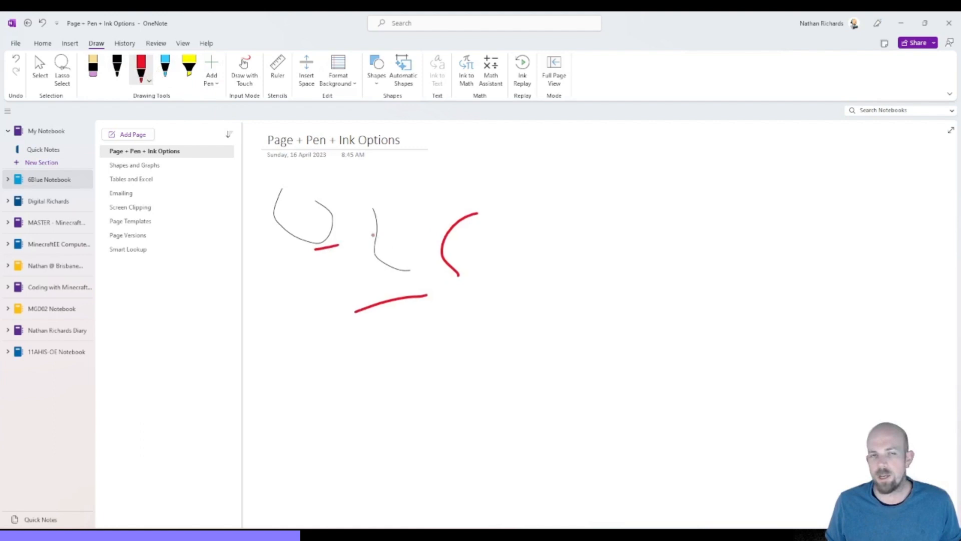
left_click(149, 81)
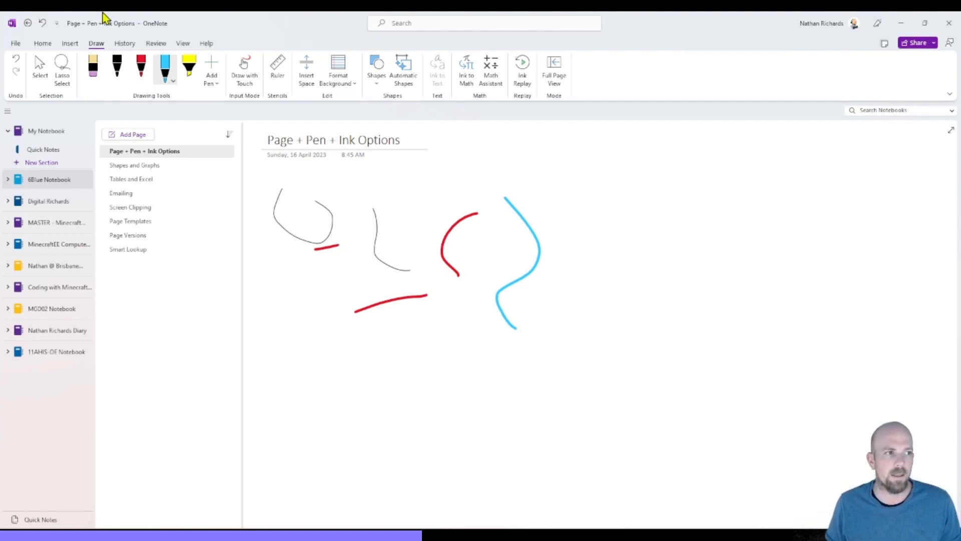
left_click(39, 68)
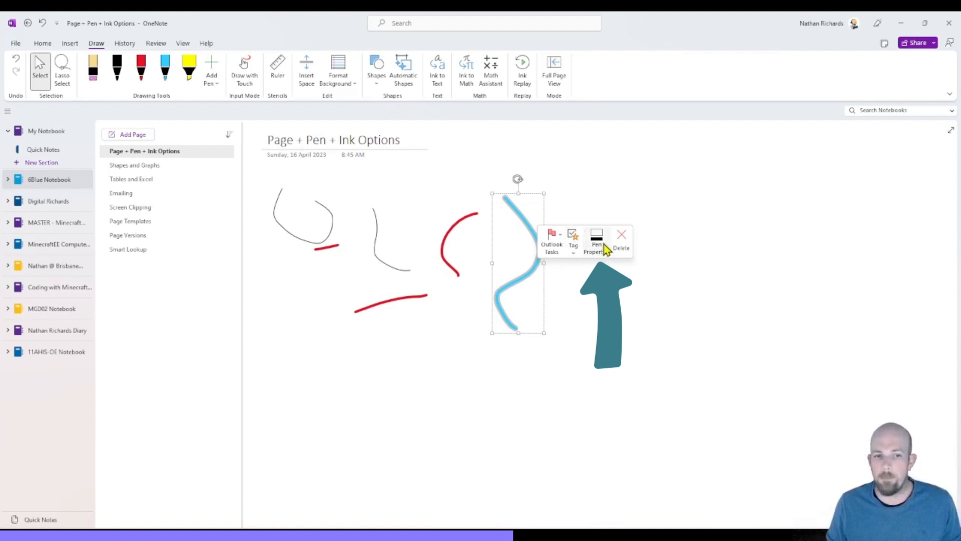
Step: Restyle the selected blue stroke as a thick bright green highlighter stroke
left_click(595, 244)
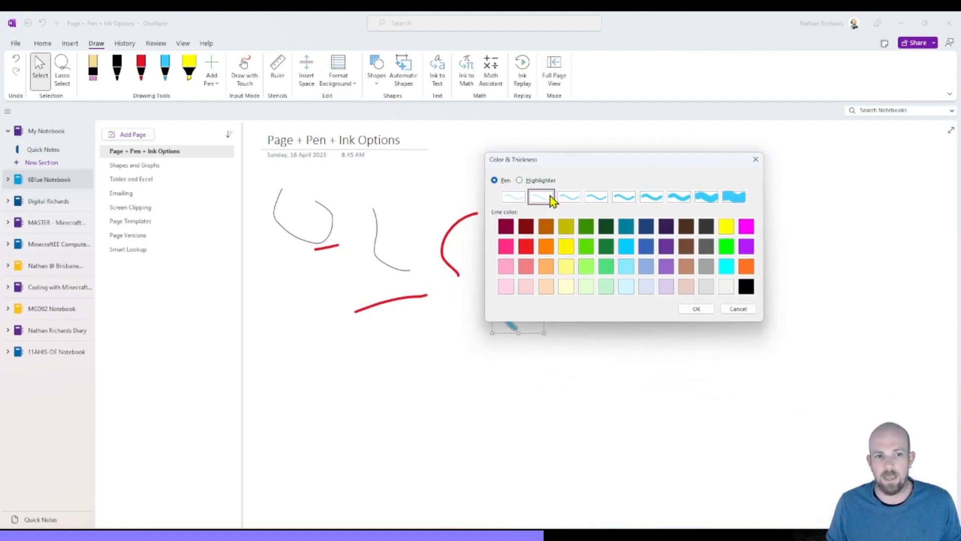
left_click(519, 180)
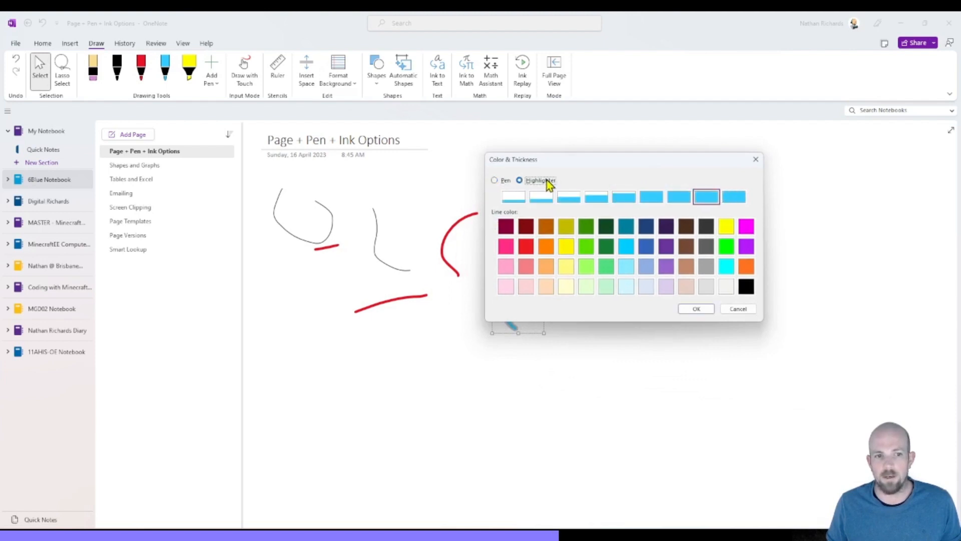
left_click(596, 197)
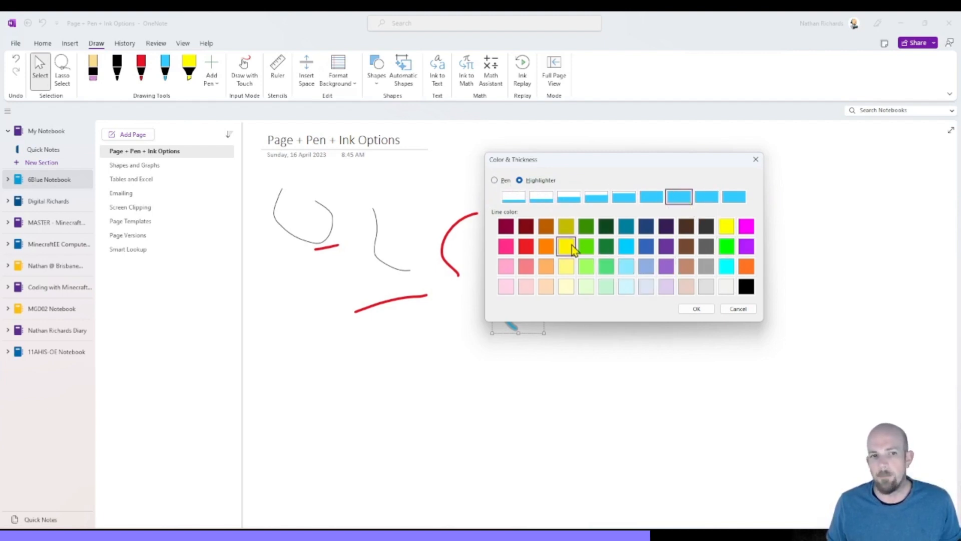
mouse_move(565, 245)
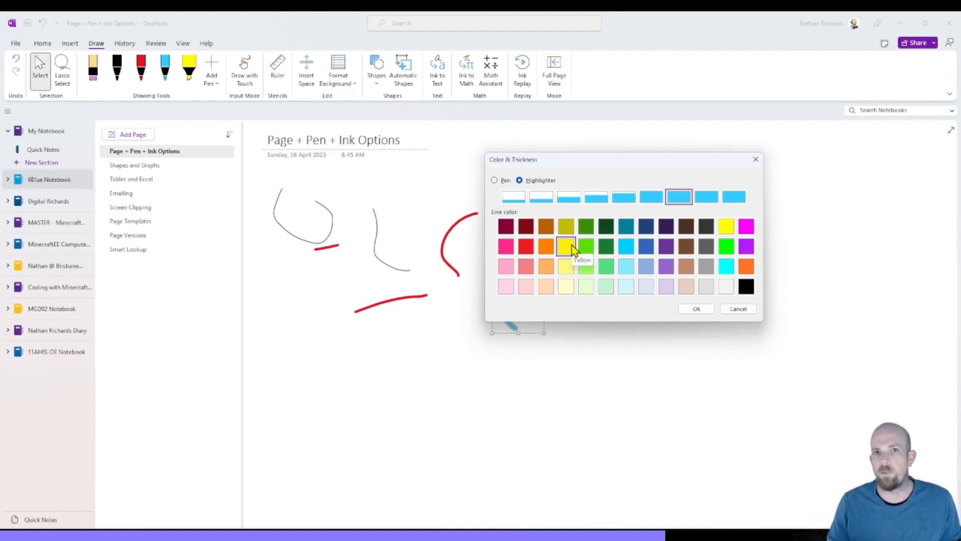
mouse_move(586, 247)
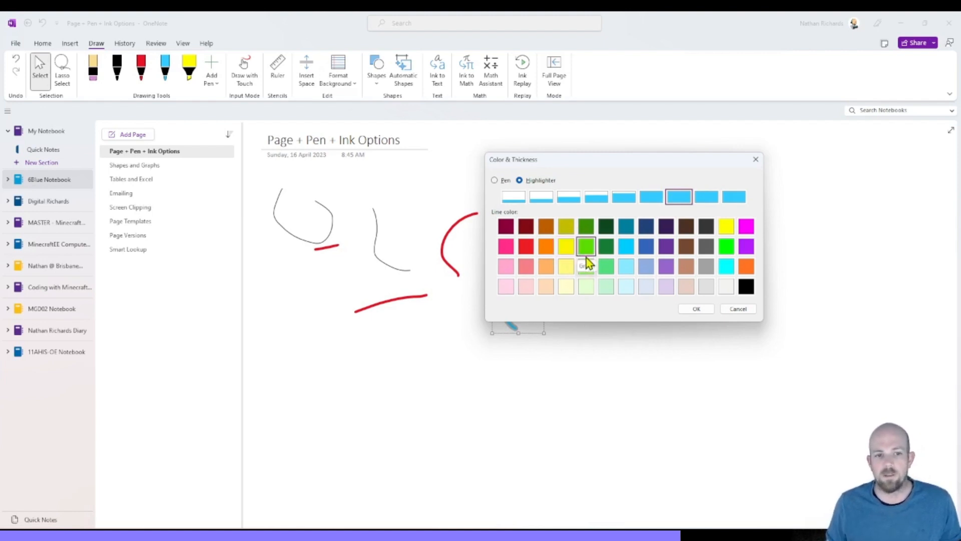
left_click(696, 309)
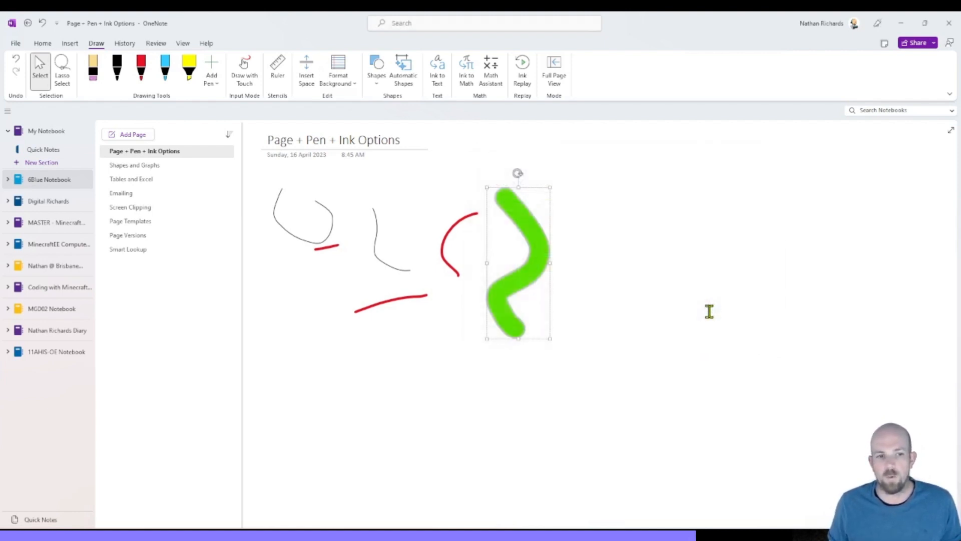
mouse_move(536, 256)
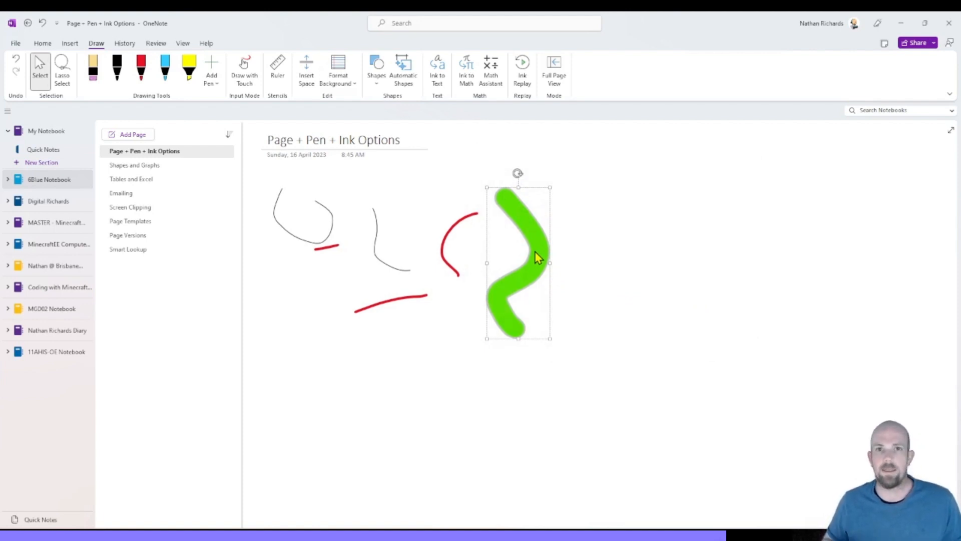
mouse_move(545, 242)
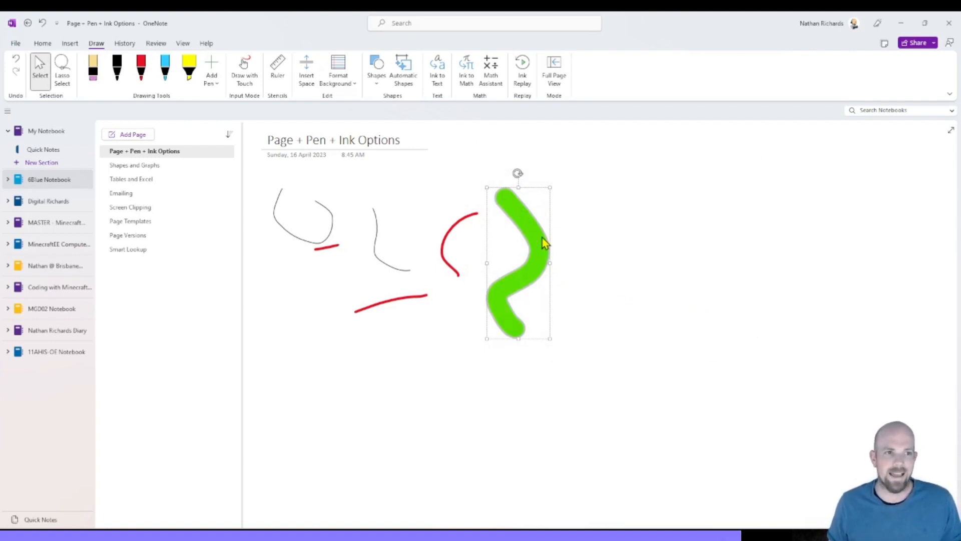
Step: Open the Custom colour mixer via Format Background > Page Color > More Colors
left_click(338, 70)
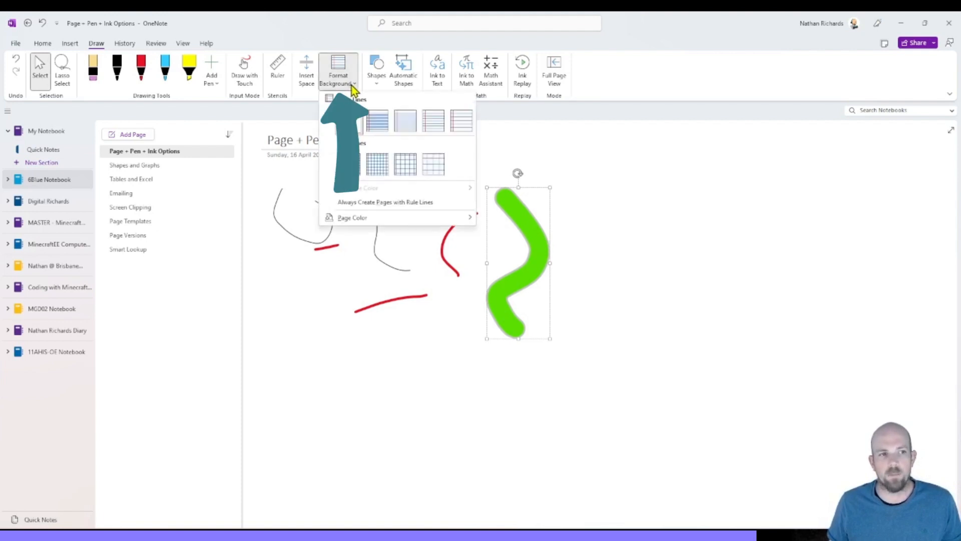
mouse_move(347, 82)
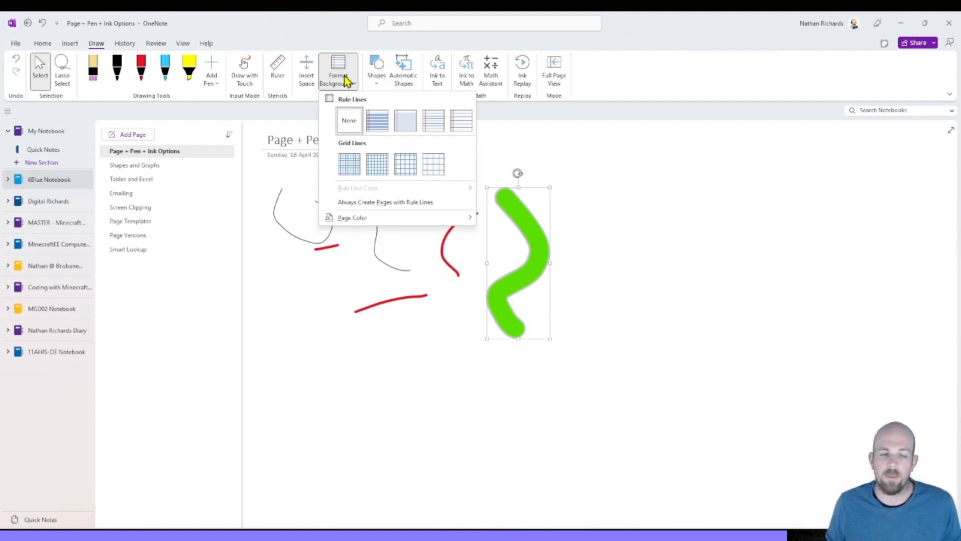
left_click(352, 218)
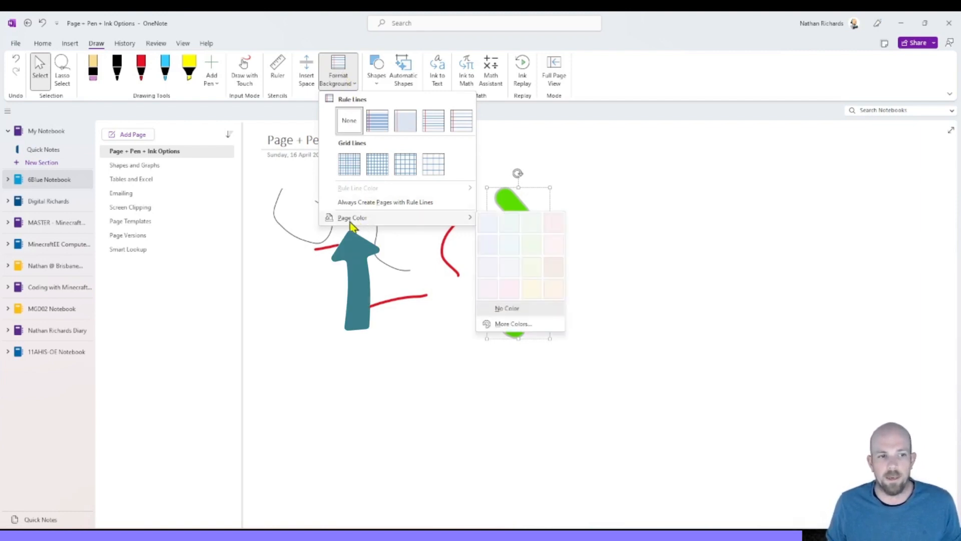
mouse_move(502, 287)
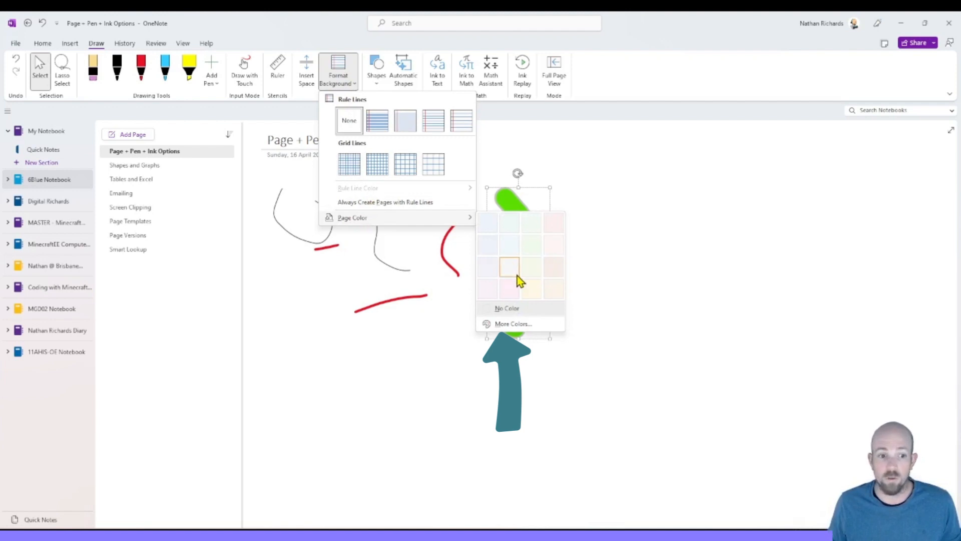
left_click(513, 324)
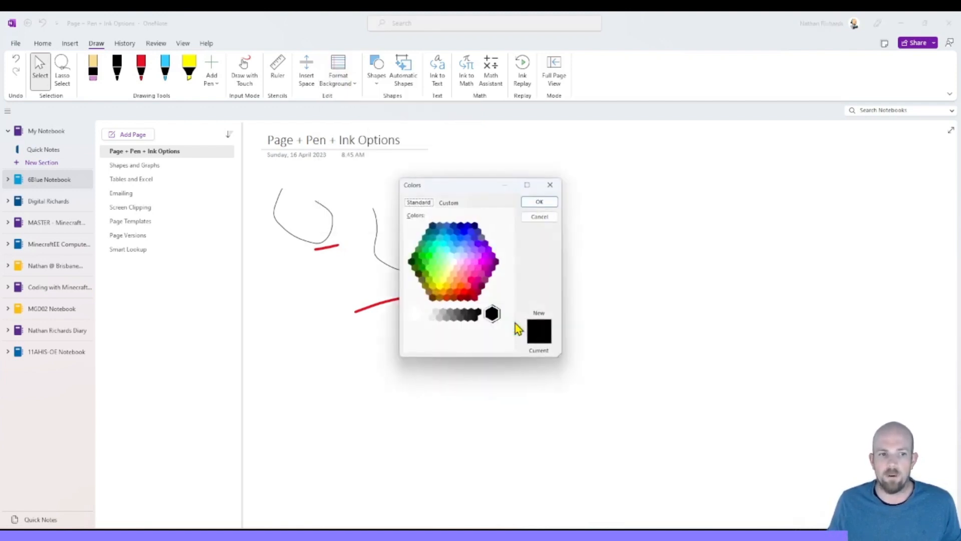
left_click(448, 202)
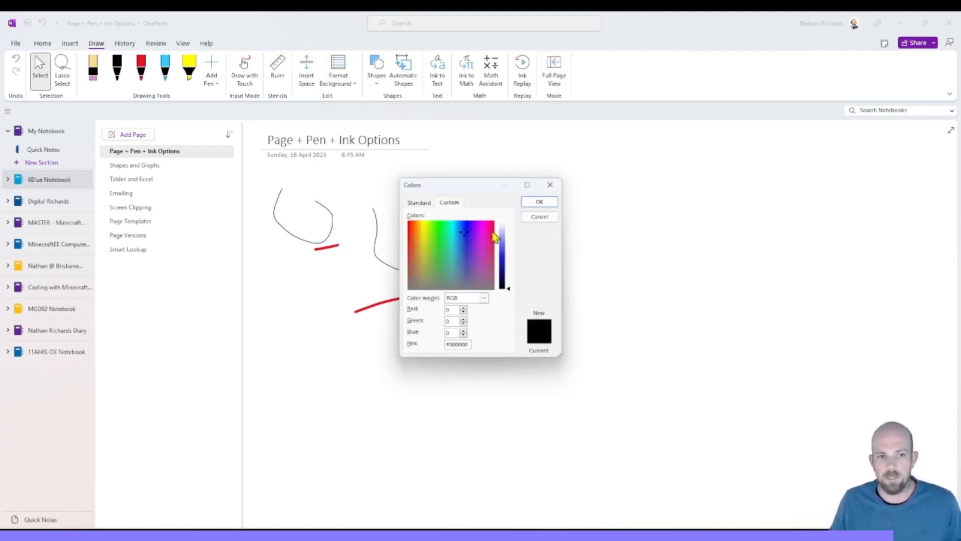
left_click(539, 201)
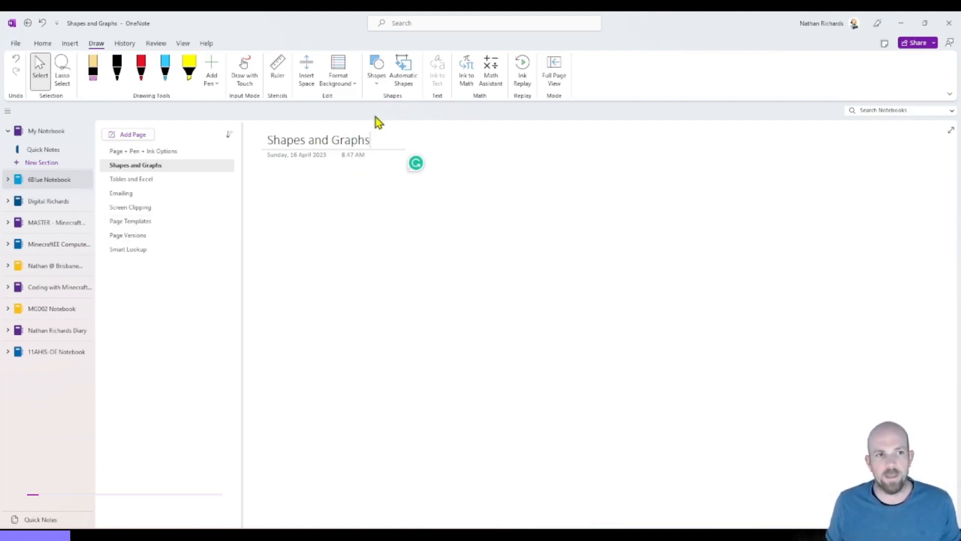
Step: Turn on Automatic Shapes from the Draw tab's shapes list
left_click(376, 70)
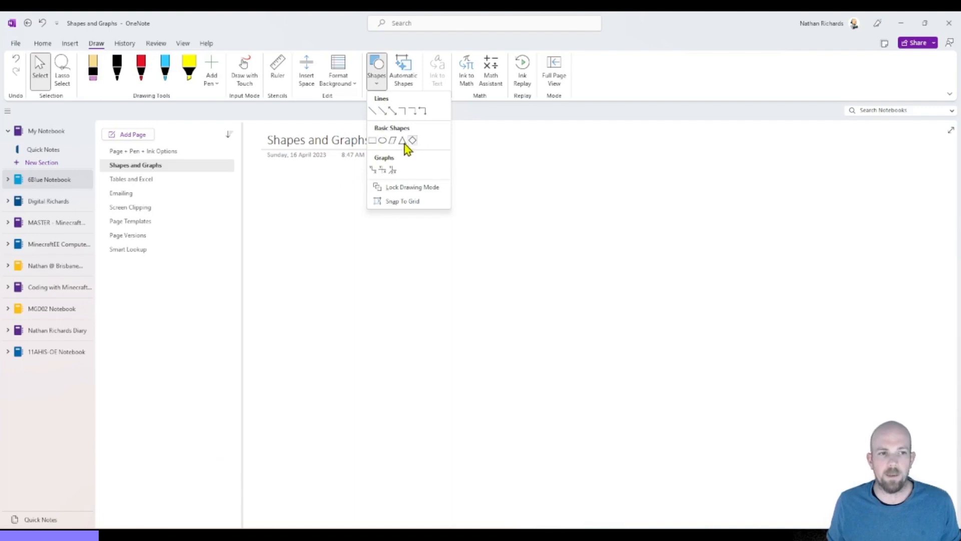
mouse_move(397, 117)
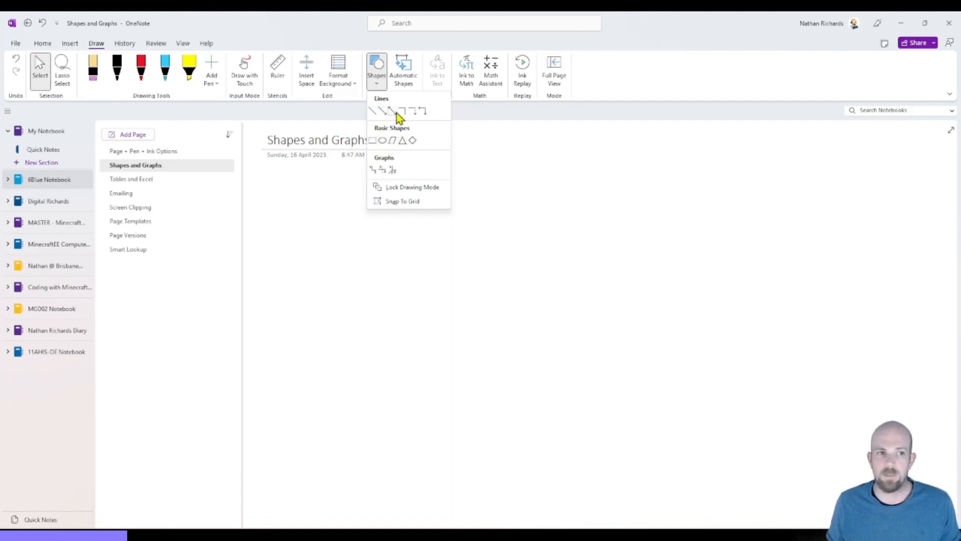
left_click(403, 67)
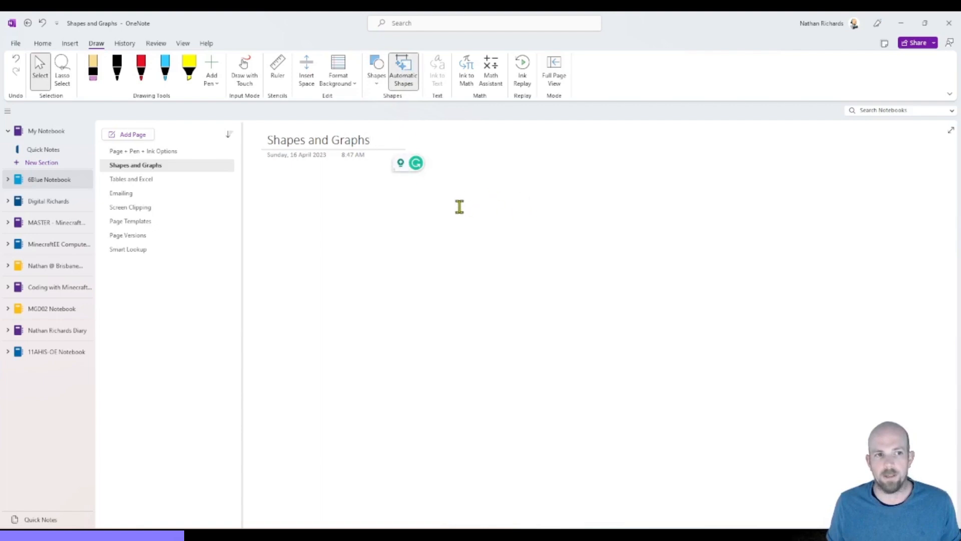
mouse_move(117, 68)
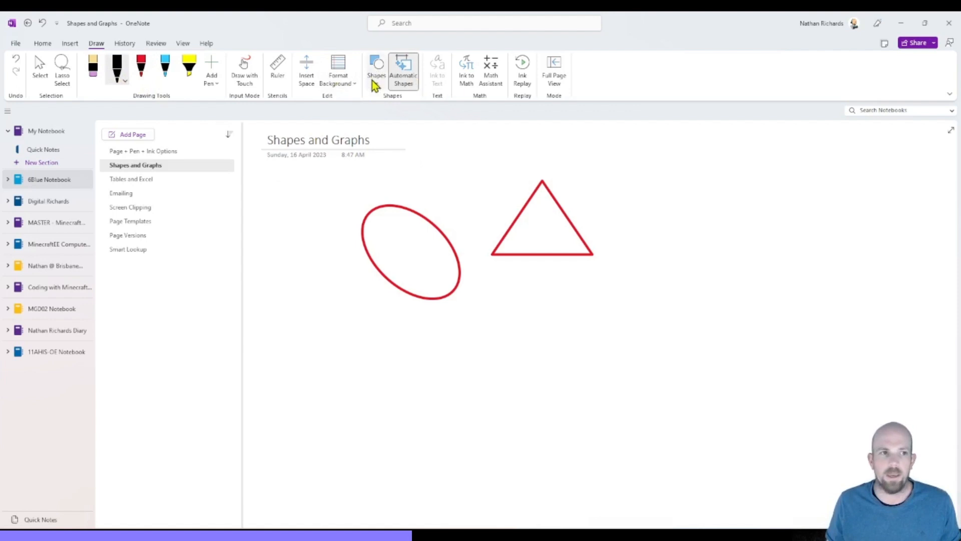
Step: Open the Draw tab's shapes and graphs list to choose a graph shape
left_click(376, 69)
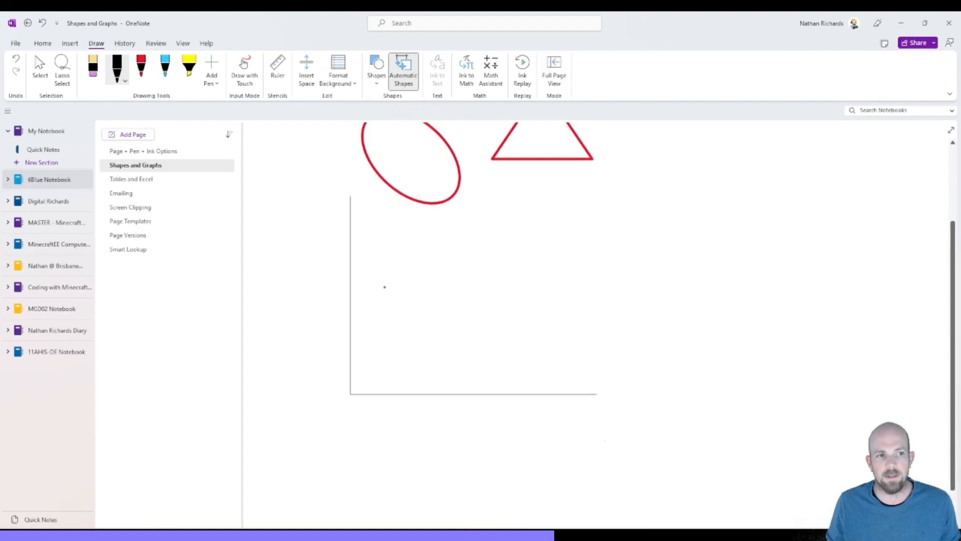
left_click(376, 71)
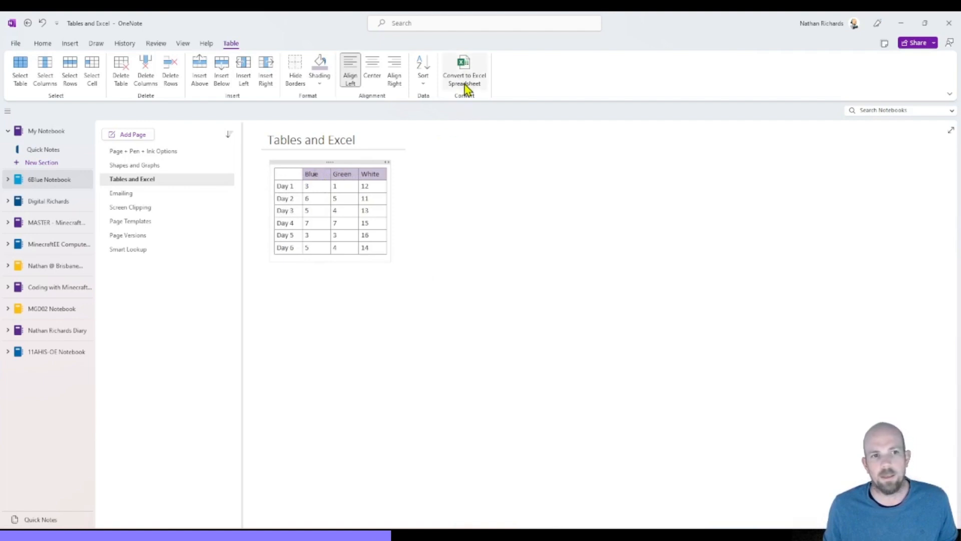
mouse_move(464, 71)
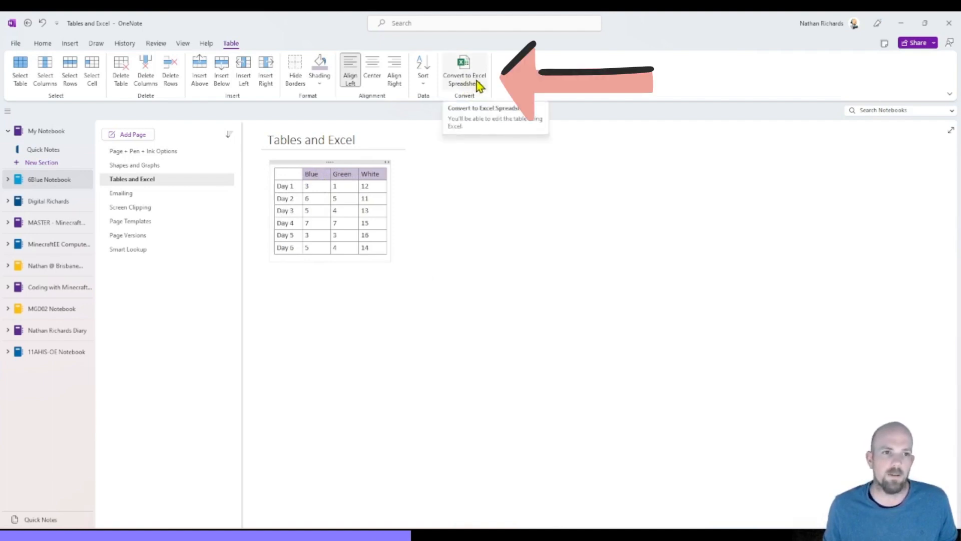
Step: Convert the Blue, Green and White daily table into an embedded Excel spreadsheet
left_click(464, 68)
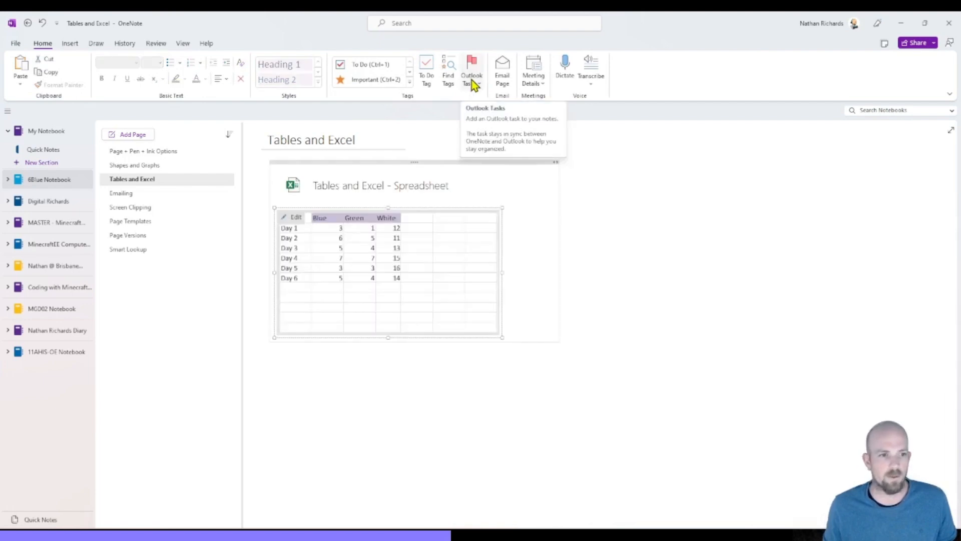
mouse_move(418, 288)
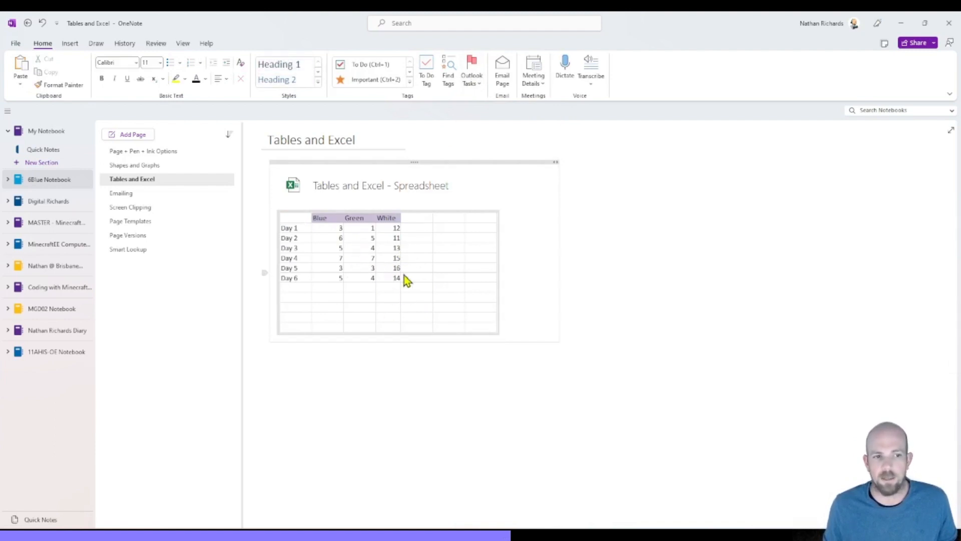
Step: Insert a top row in the embedded sheet with 'Car Colours' merged and centred across A1:D1
left_click(380, 265)
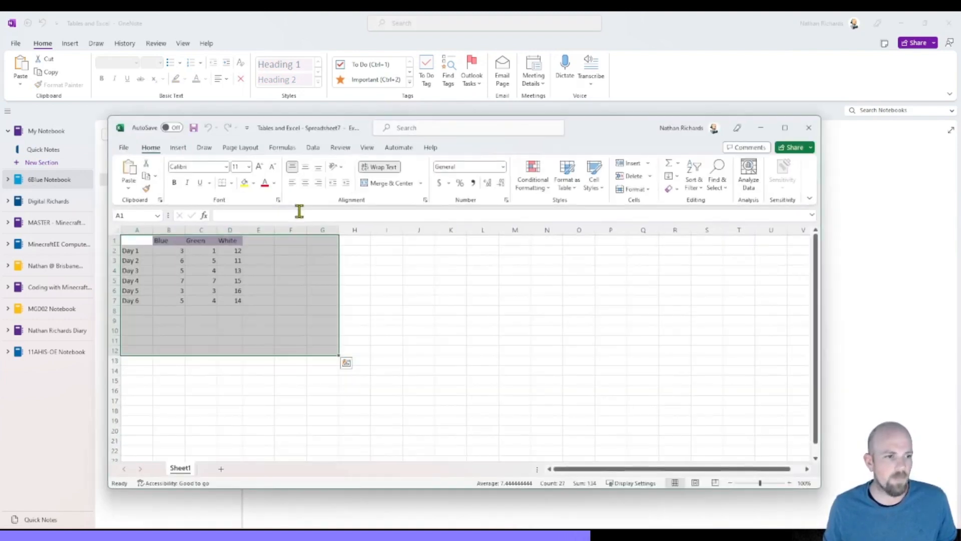
mouse_move(312, 323)
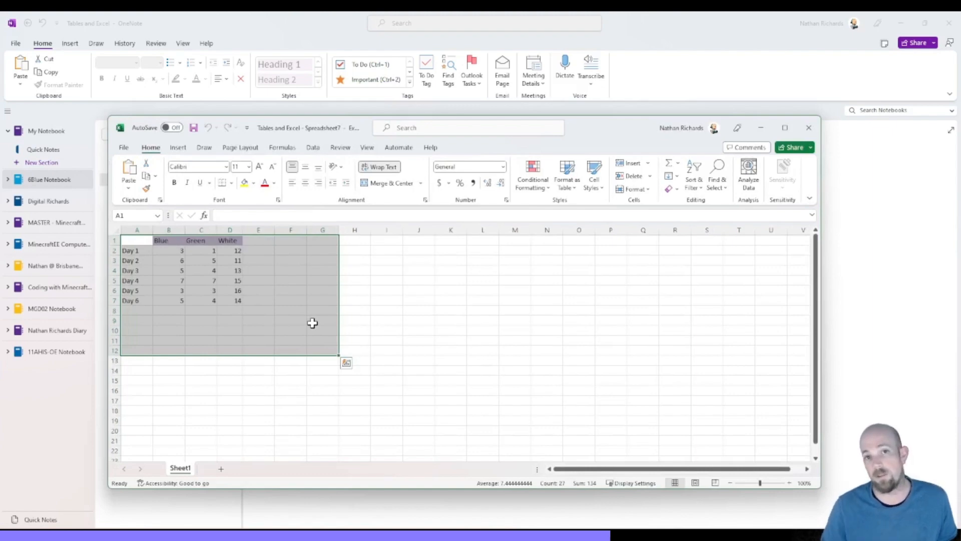
left_click(230, 271)
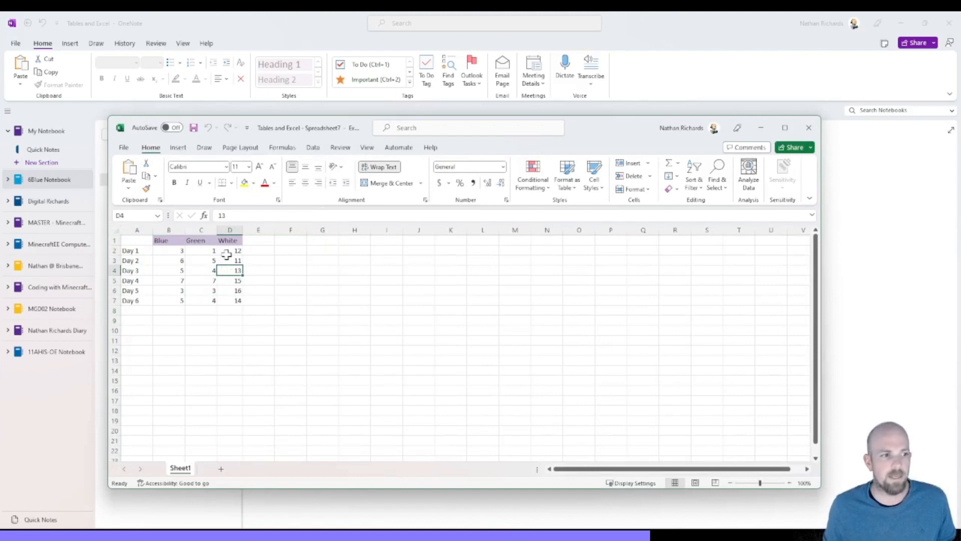
right_click(114, 239)
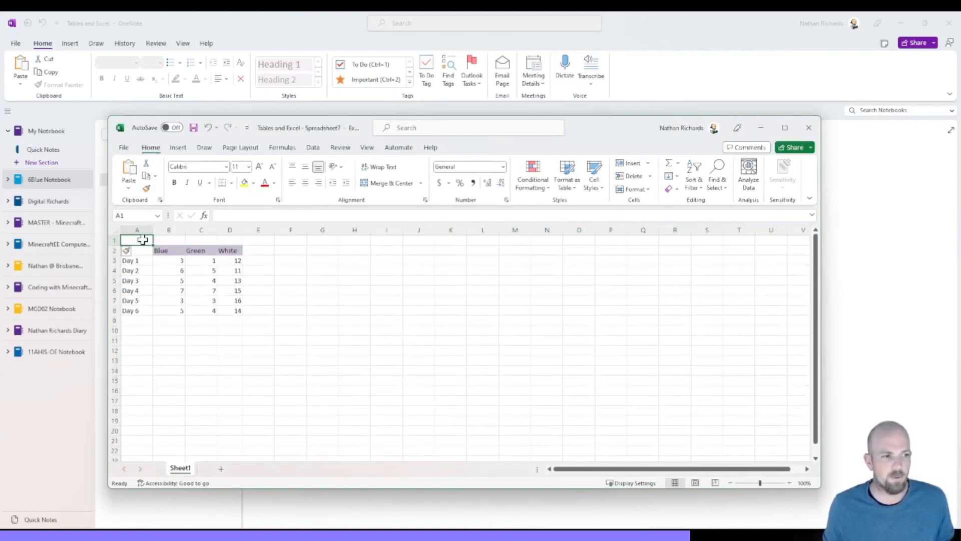
type("Car")
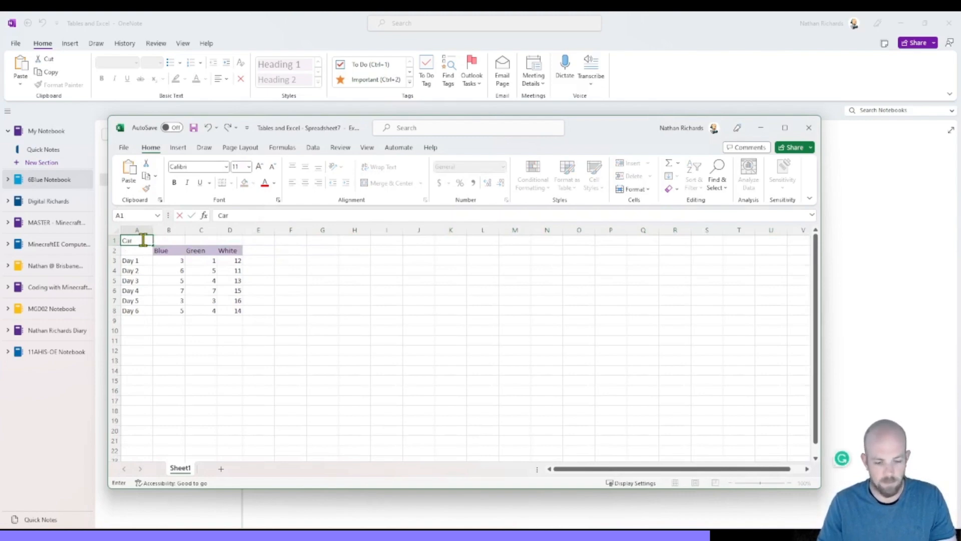
type("Colours")
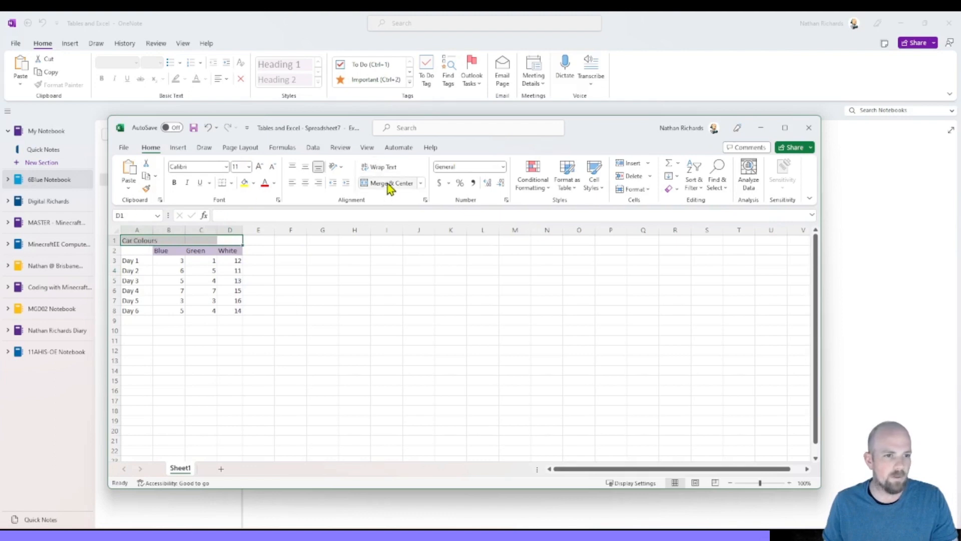
left_click(353, 299)
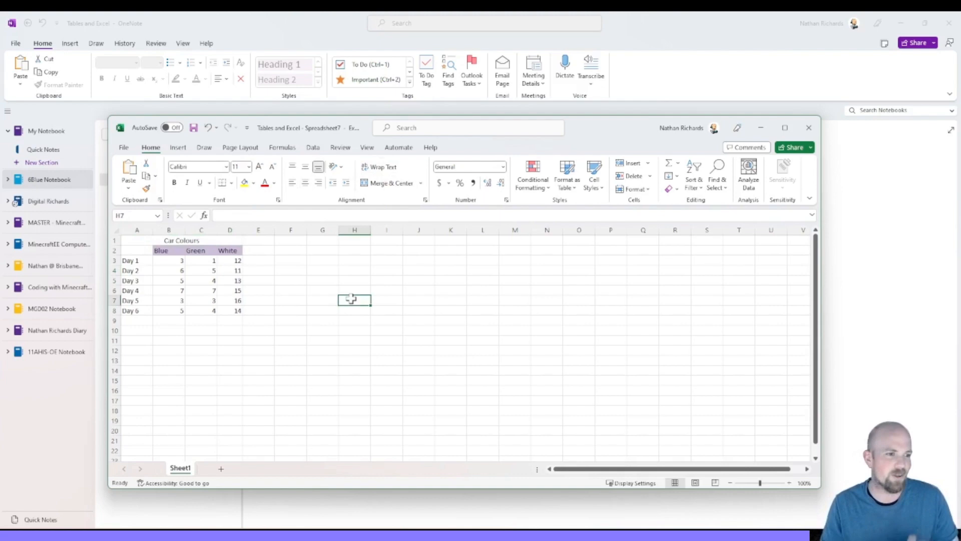
left_click(807, 128)
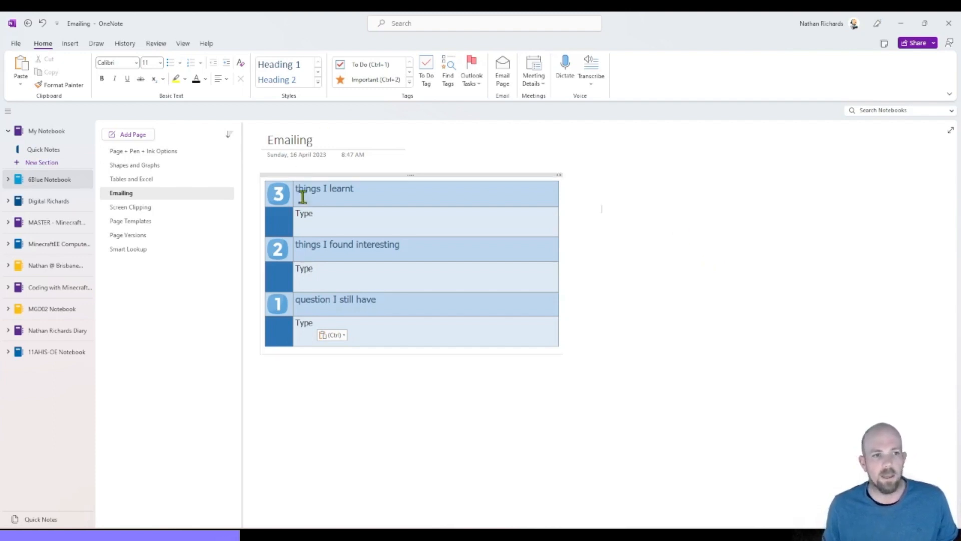
mouse_move(399, 174)
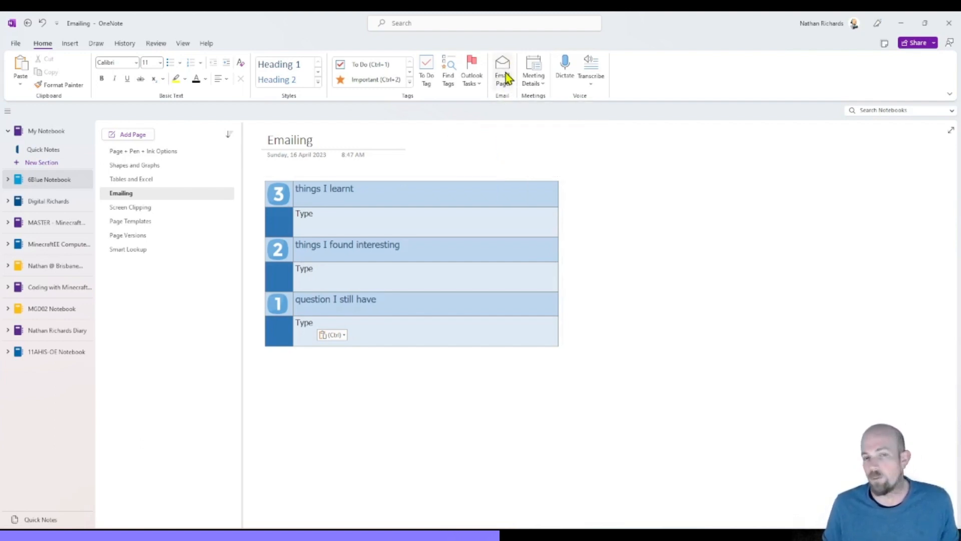
mouse_move(502, 72)
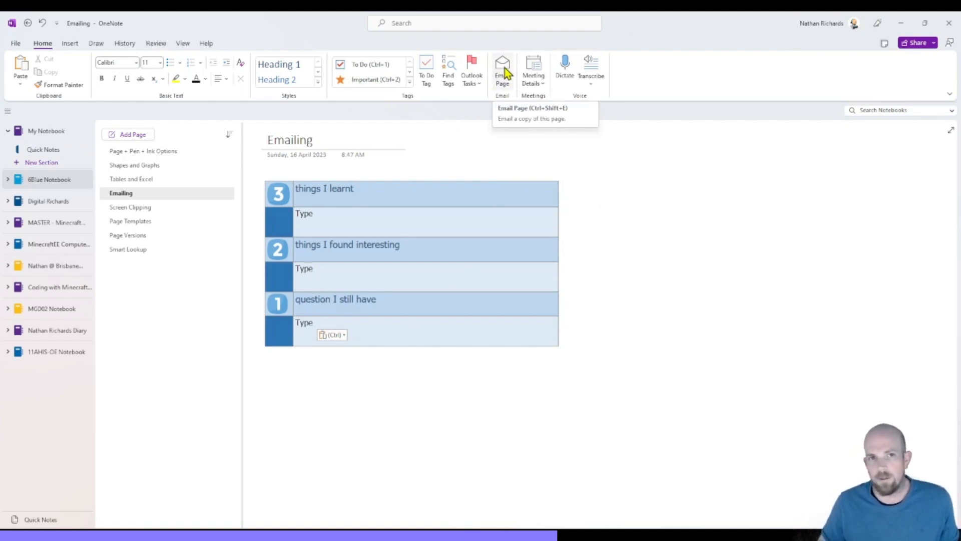
Step: Email a copy of the Emailing page with its 3-2-1 table via Outlook
left_click(502, 71)
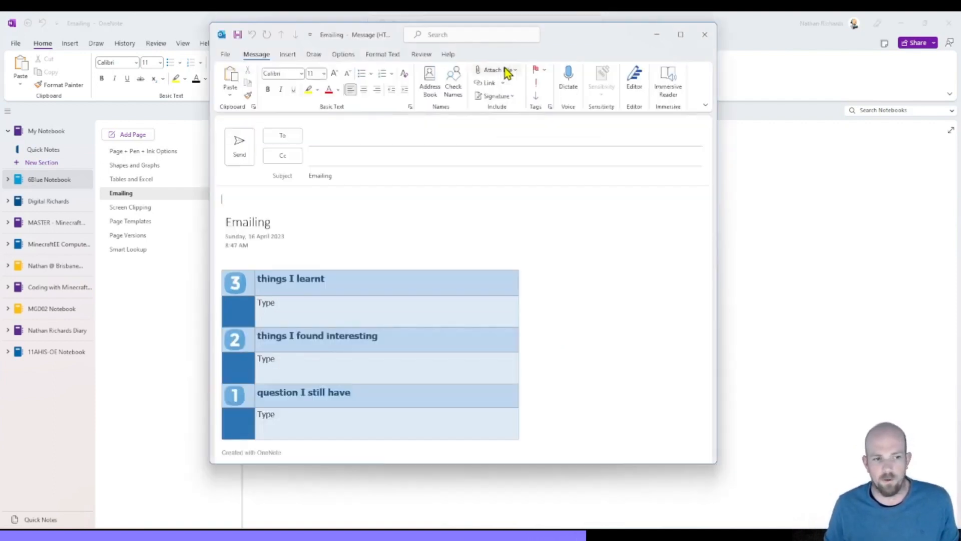
mouse_move(492, 72)
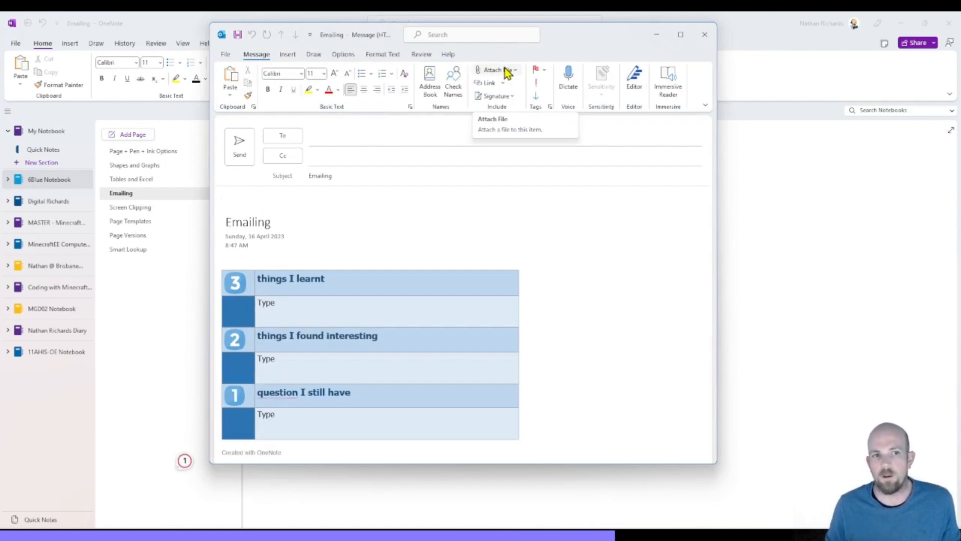